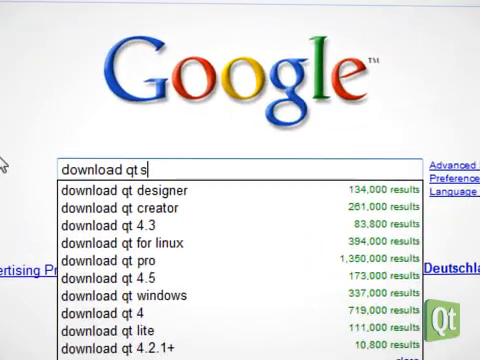
Search 'download qt s60 pre-release' and jump straight to the top result with I'm Feeling Lucky.
text(60 pre-r)
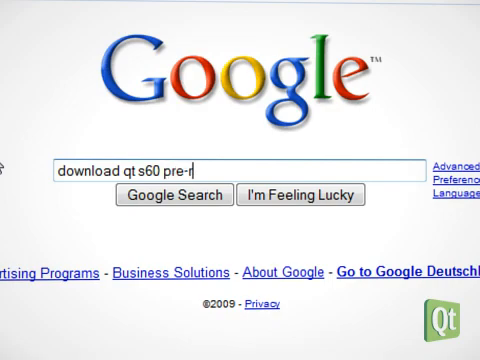
text(lease)
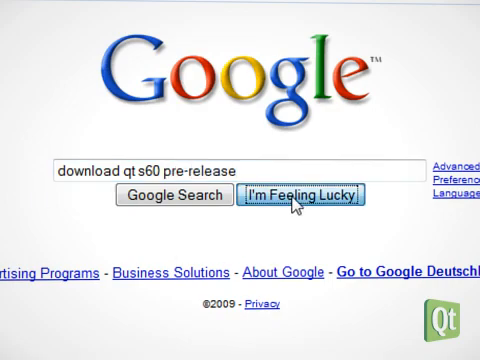
click(296, 196)
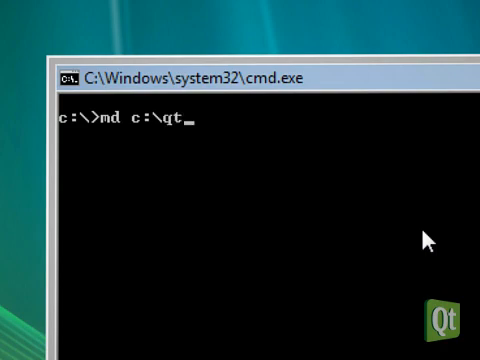
Create the folder with md c:\qt\4.5.0-garden.
text(\)
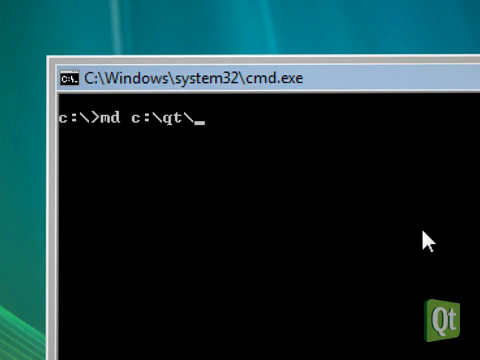
text(4.5.0-ga)
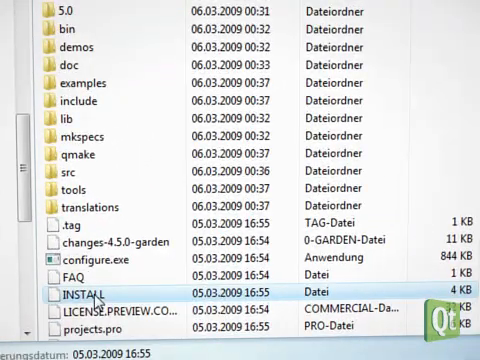
Read through the INSTALL notes shipped with Qt 4.5.0-garden.
double_click(70, 294)
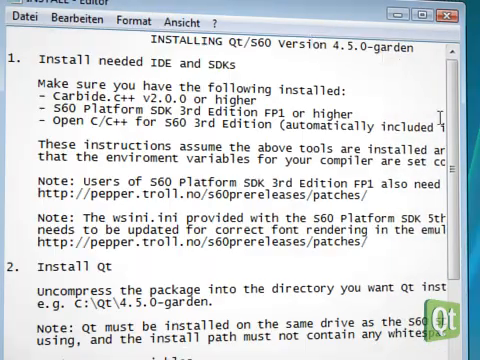
scroll(down, 3)
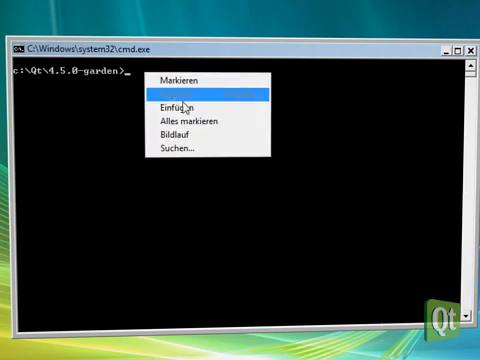
Paste and run the configure command, then start make debug-winscw for the emulator build.
click(186, 100)
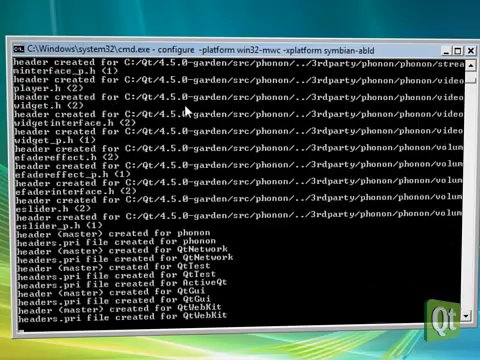
scroll(down, 3)
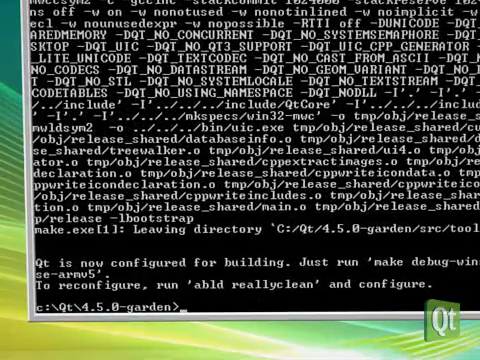
text(make debug-winscw)
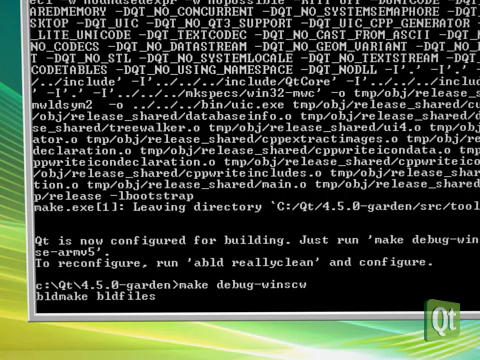
scroll(down, 3)
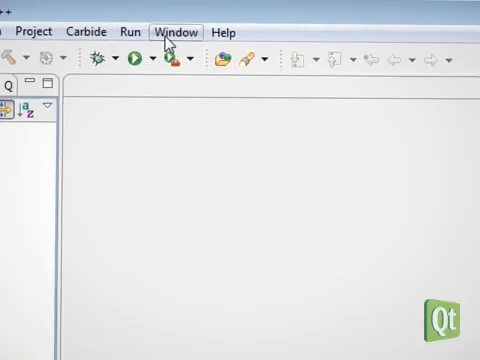
Add a Qt version named 'garden' in Preferences > Qt with the 4.5.0-garden bin and include paths.
click(174, 32)
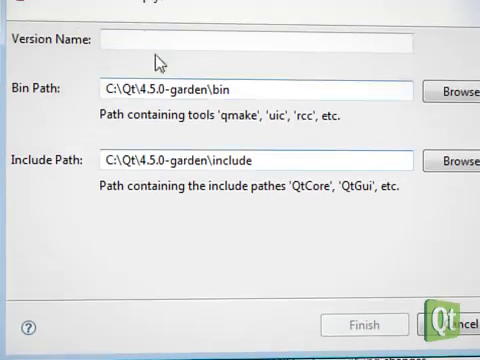
text(garden)
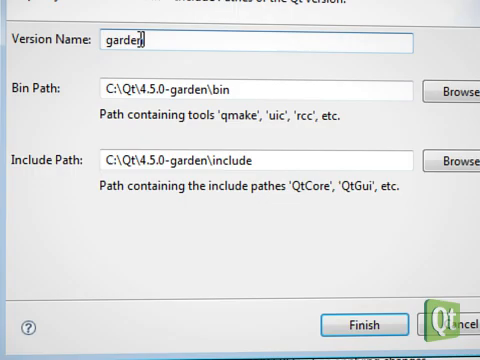
click(362, 324)
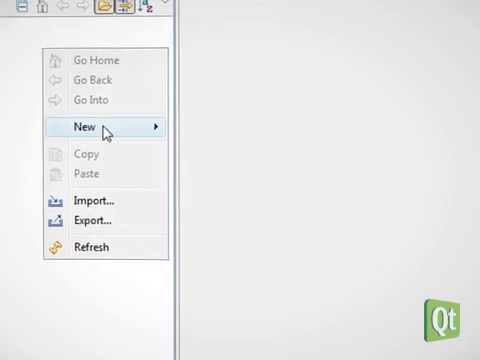
Create a Qt GUI Dialog project named helloworld with the S60 SDK build configuration.
click(84, 128)
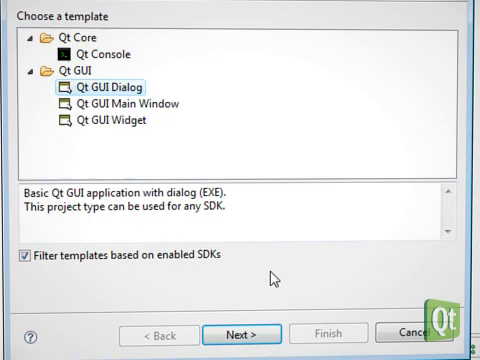
click(244, 332)
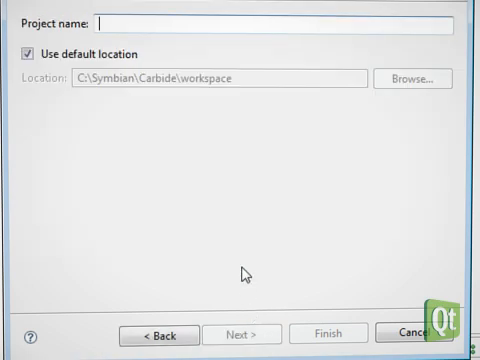
text(helloworl)
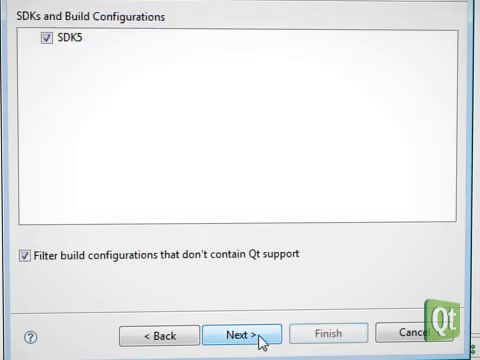
click(240, 330)
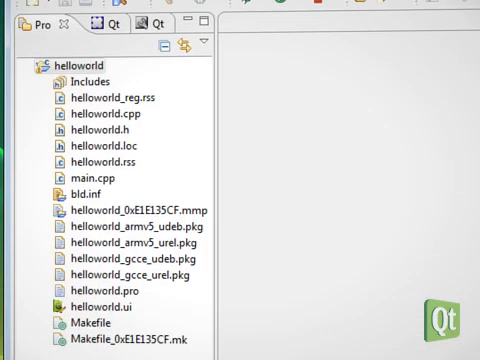
In helloworld.ui, label the top push button 'Hello World'.
click(100, 304)
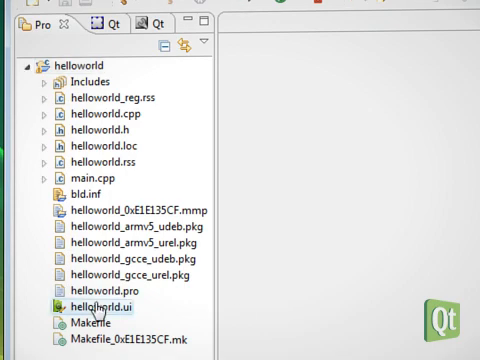
double_click(108, 304)
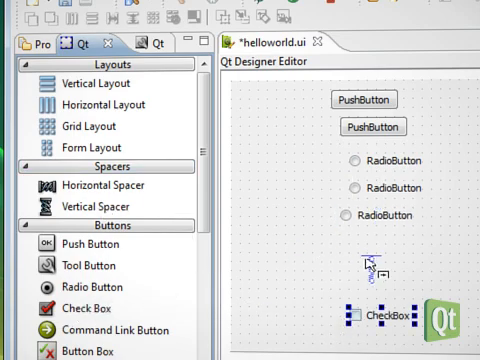
click(364, 100)
text(H)
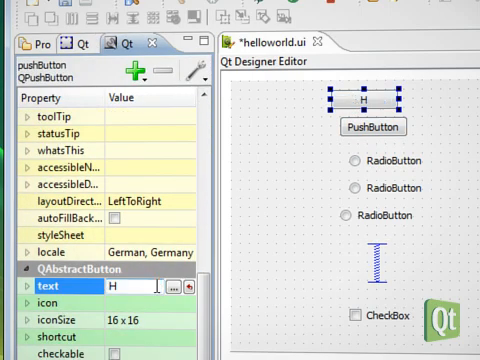
text(ello World)
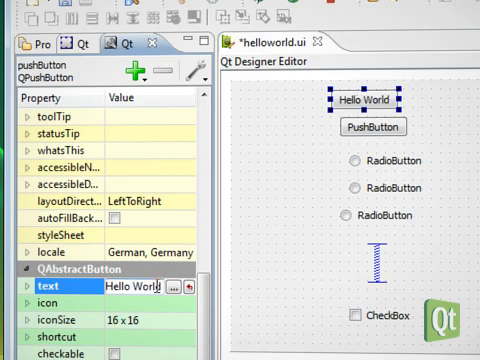
click(60, 300)
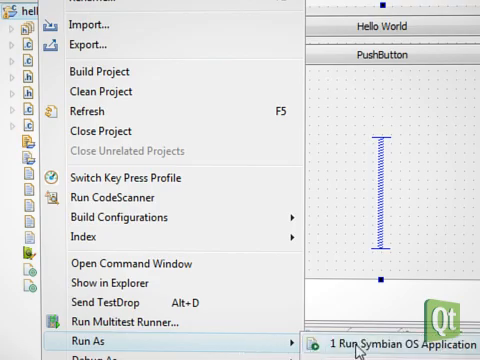
Run helloworld.exe as a Symbian OS application and try a radio button in the emulated dialog.
click(390, 332)
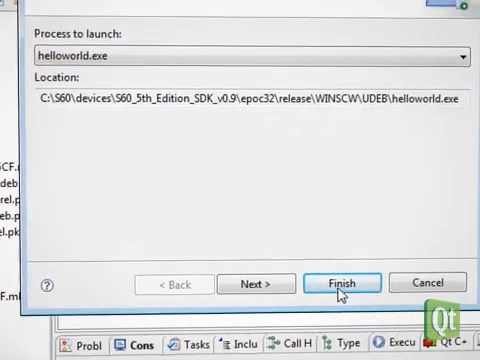
click(344, 284)
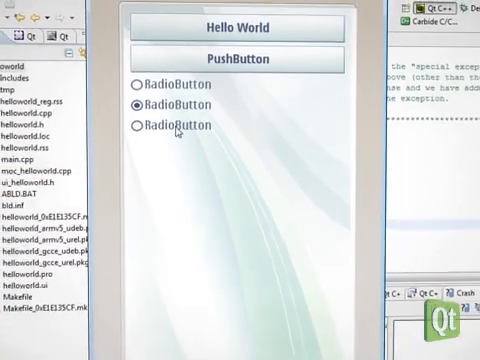
click(140, 132)
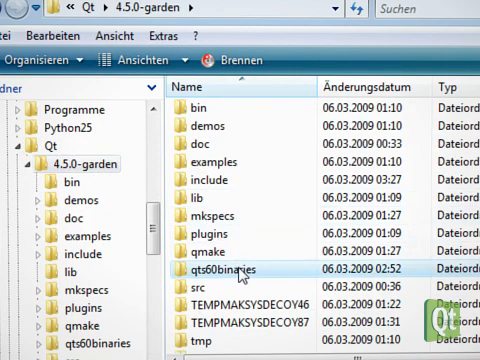
Navigate qts60binaries > 5.0 and launch the Qt libraries package installer.
double_click(224, 272)
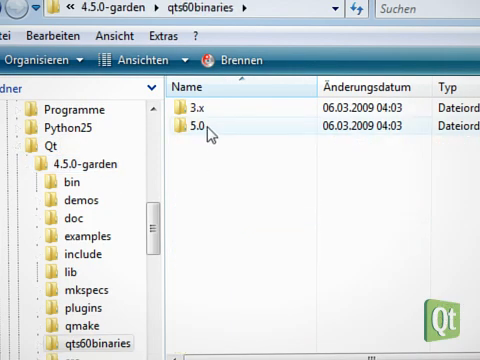
double_click(210, 128)
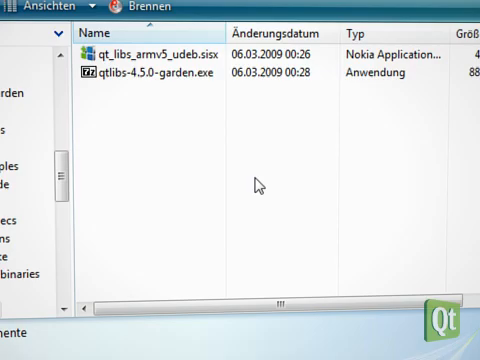
double_click(160, 52)
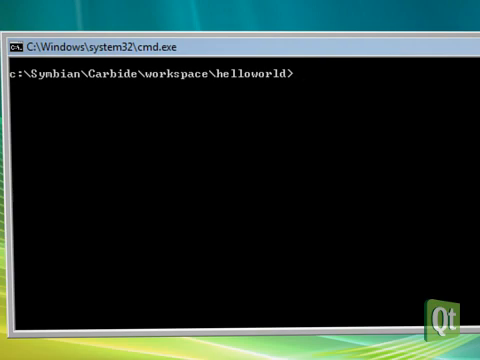
Build helloworld for the phone with make debug-gcce.
text(make)
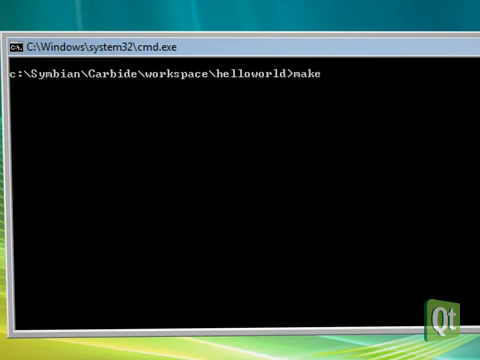
text(debug-)
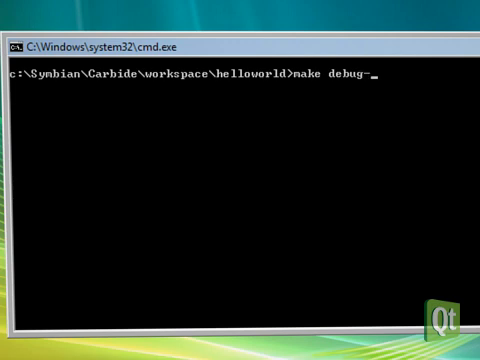
key(Return)
text(create)
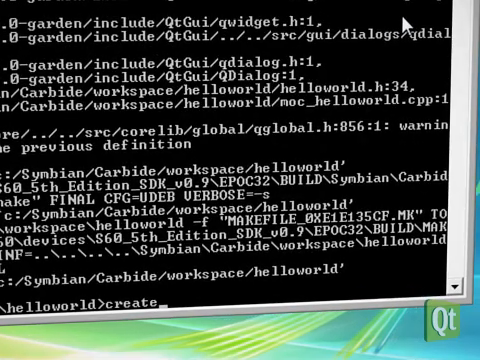
Create and install the debug package with createpackage -i helloworld_gcce_udeb.pkg.
text(package)
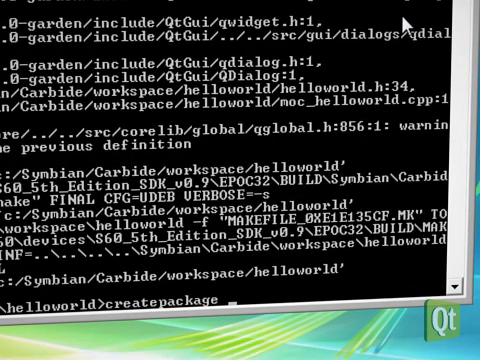
text(-i helloworld.cpp)
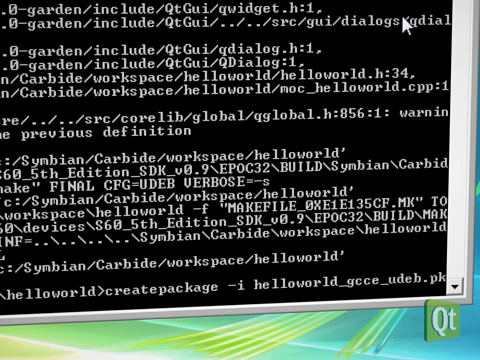
scroll(down, 3)
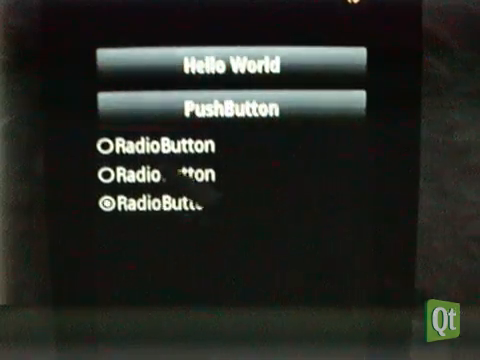
Choose RadioButton1 in the helloworld dialog running on the phone.
click(104, 148)
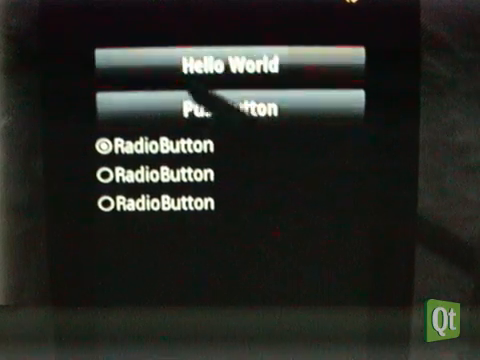